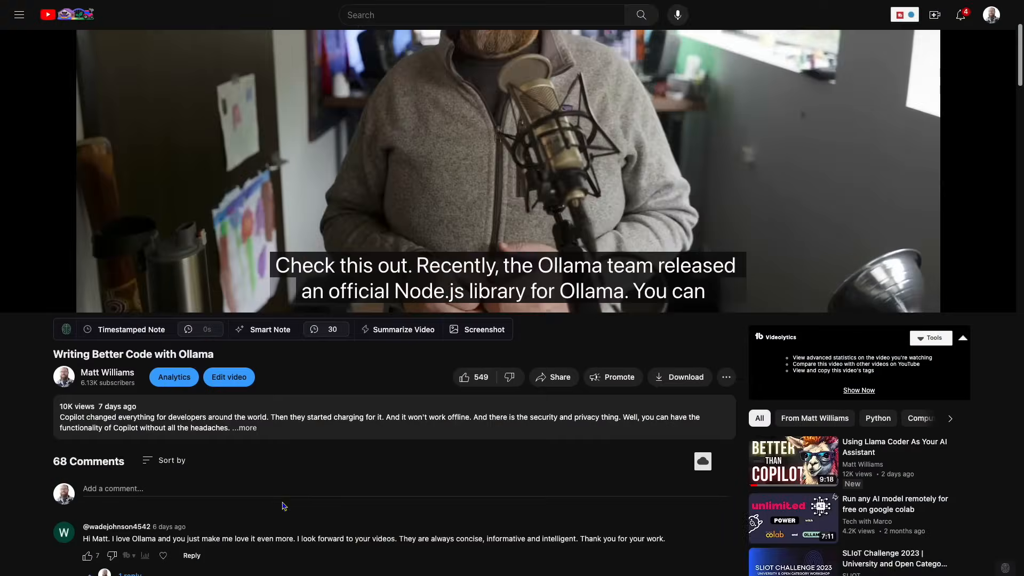
scroll("down", 3)
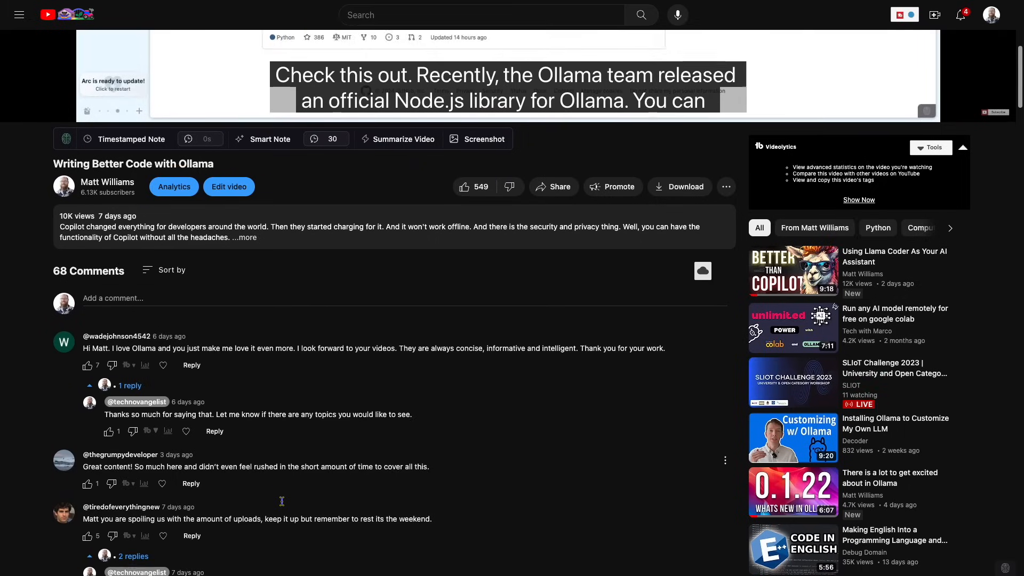
scroll("down", 3)
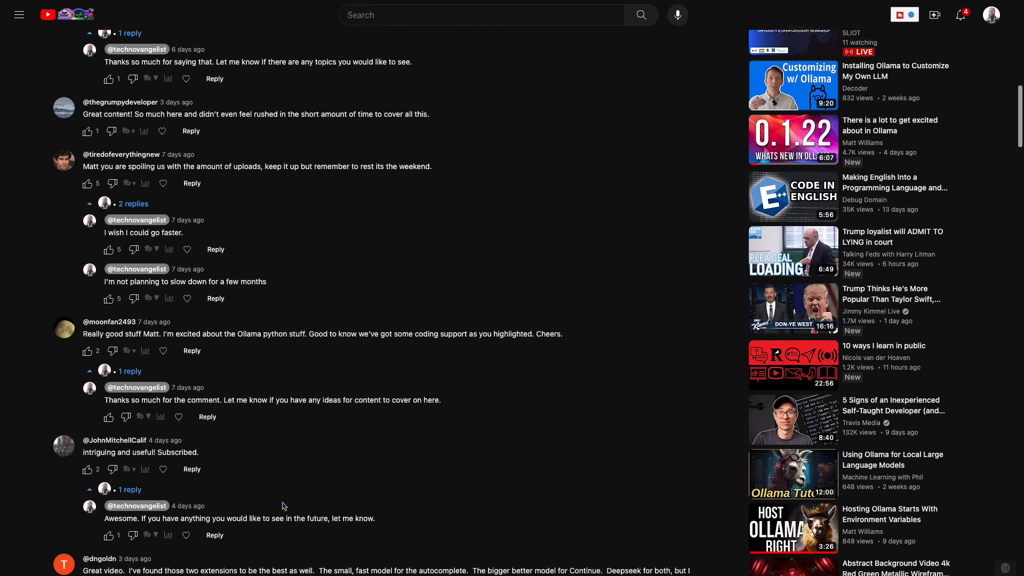
scroll("down", 3)
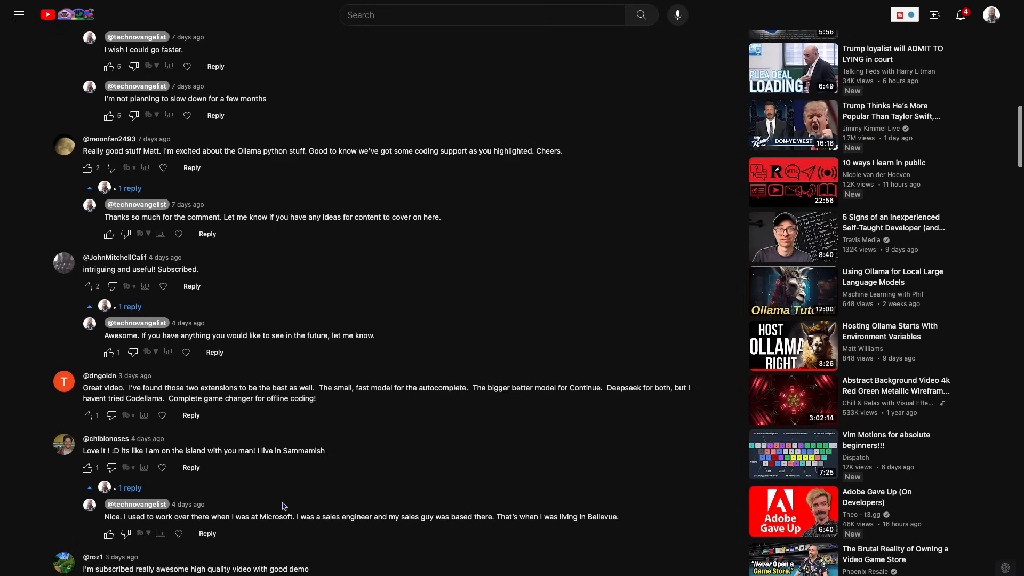
scroll("down", 3)
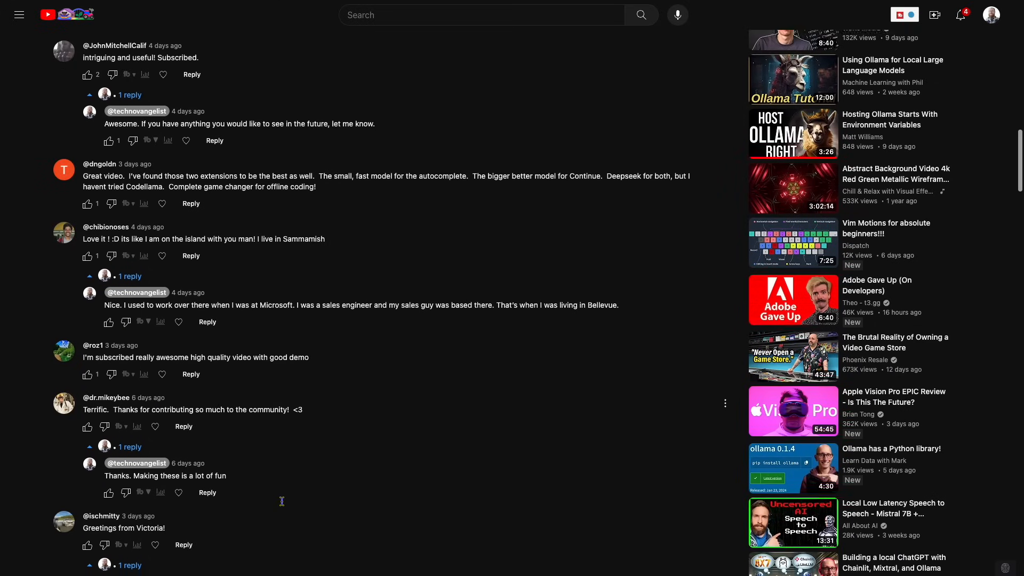